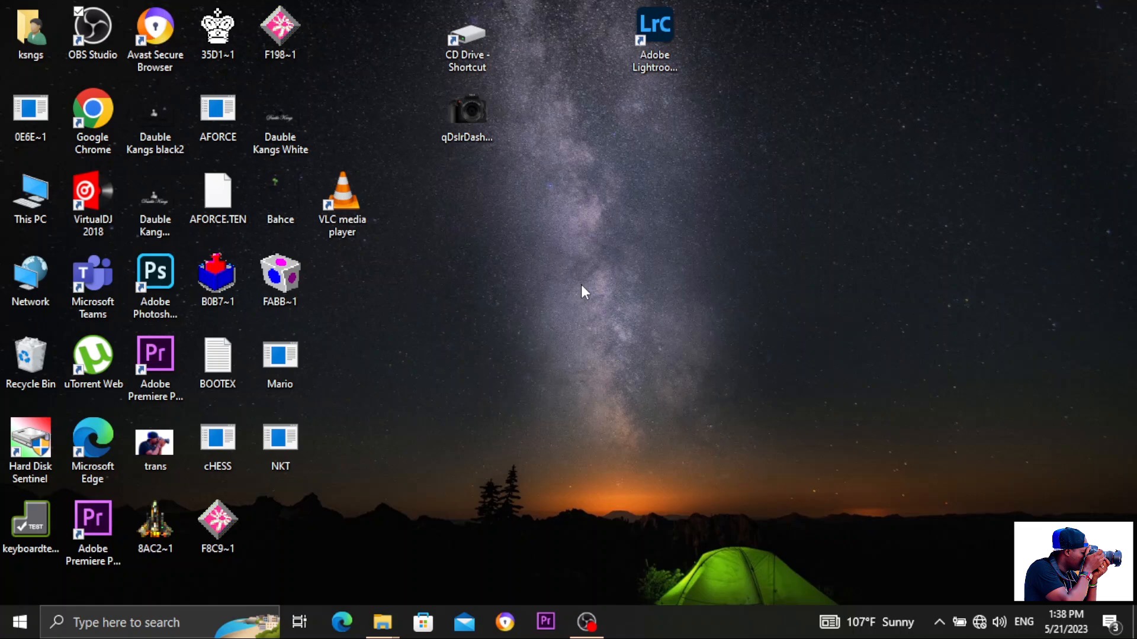
Step: Open This PC's Properties from the desktop to view the About page specifications
left_click(30, 196)
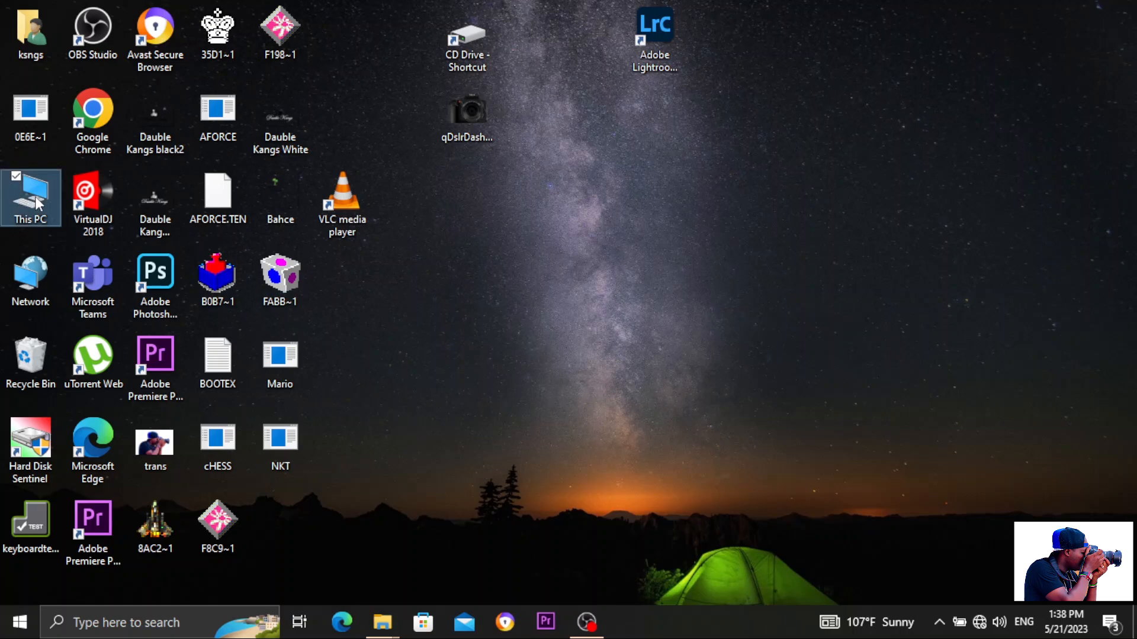
right_click(30, 196)
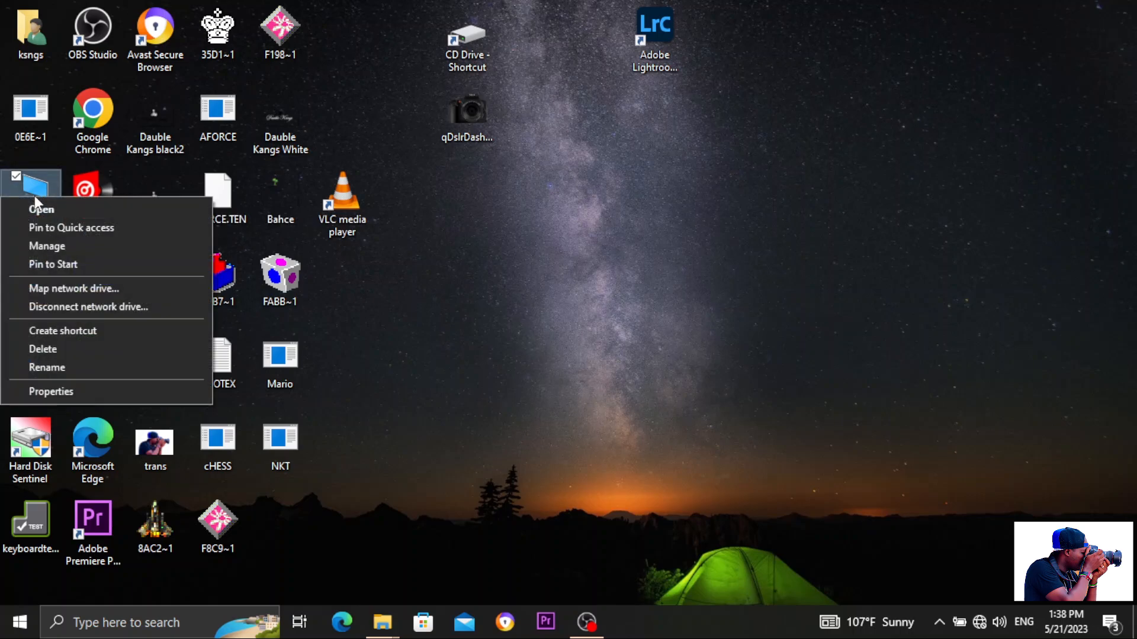
mouse_move(51, 392)
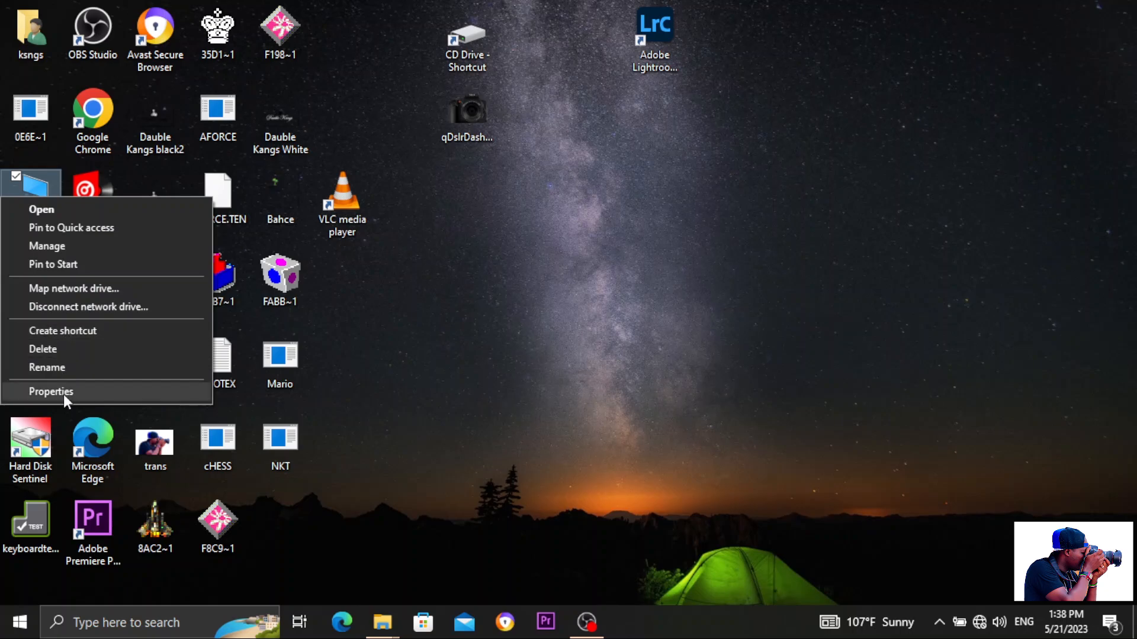
left_click(51, 392)
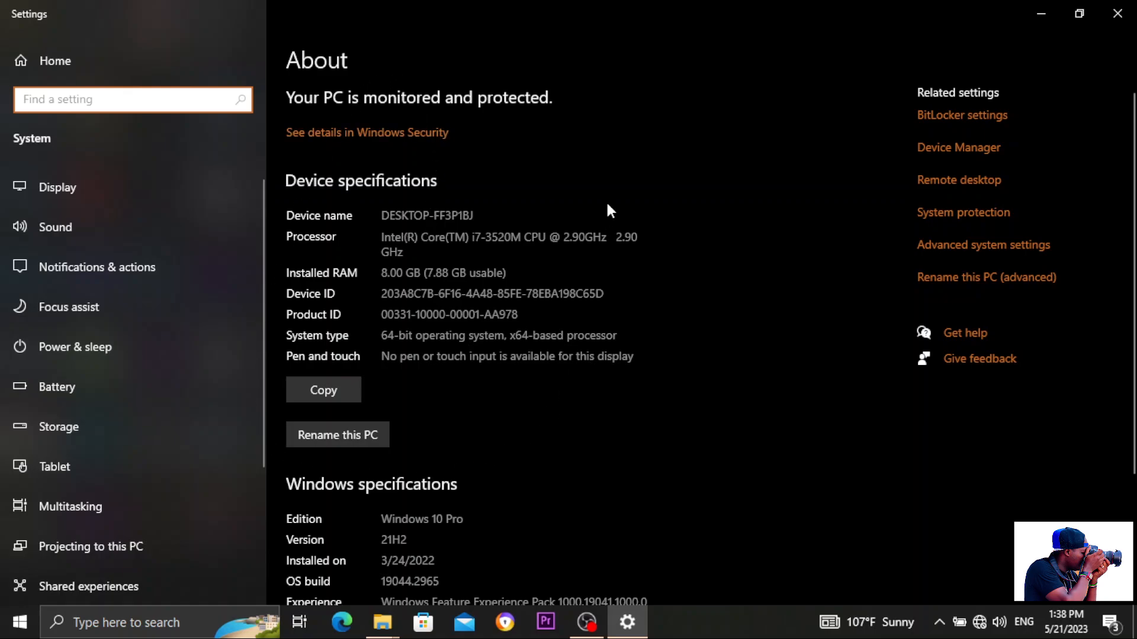
mouse_move(375, 344)
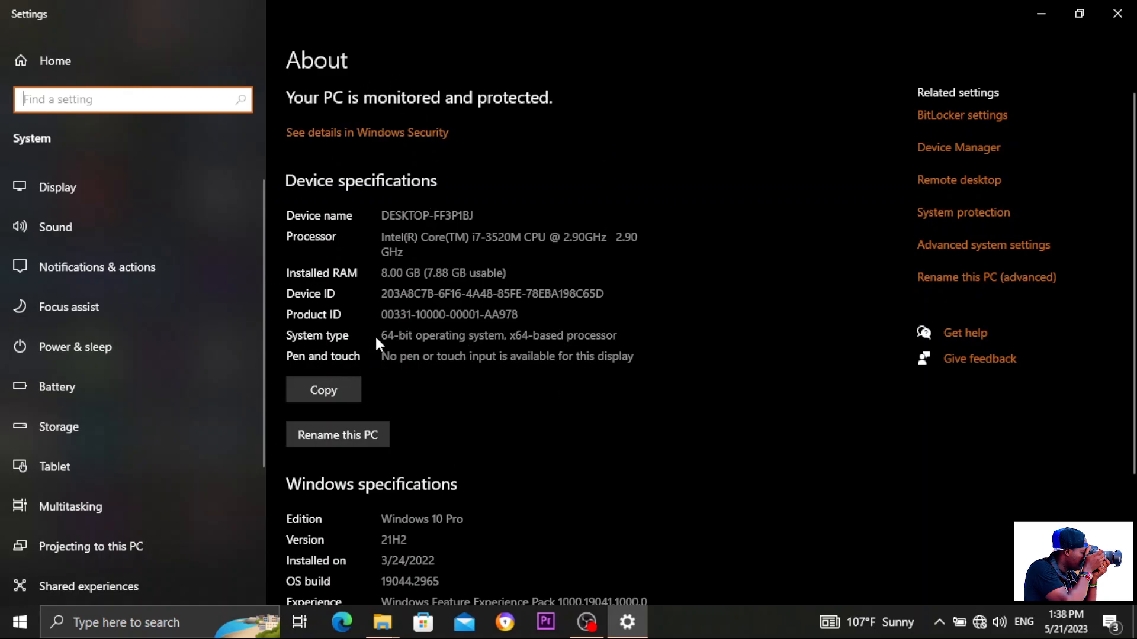
mouse_move(483, 268)
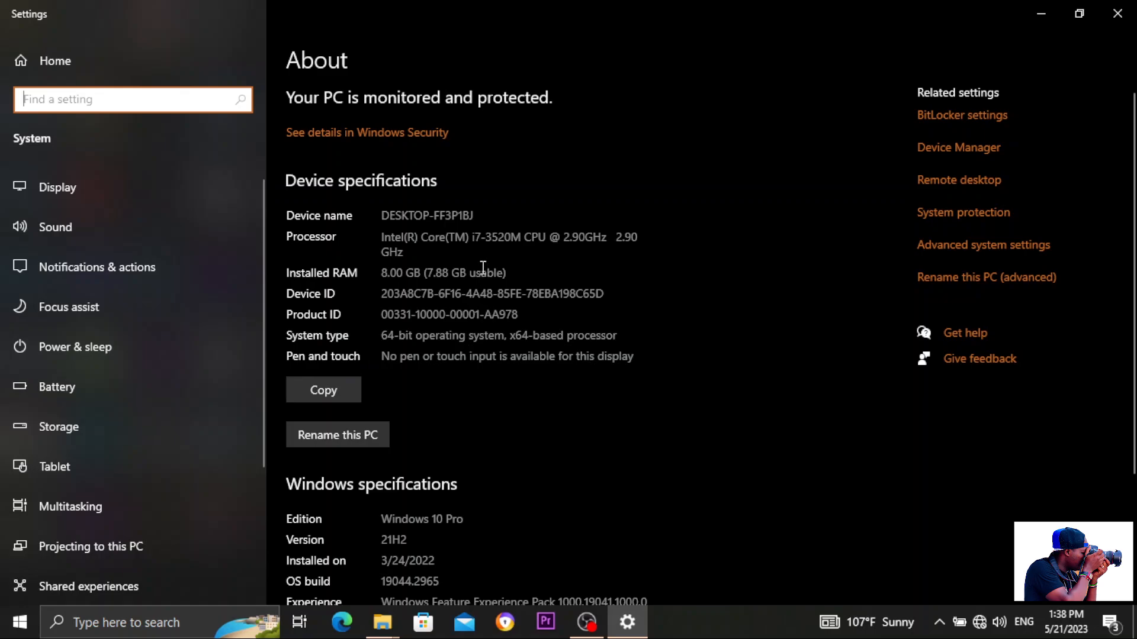
mouse_move(428, 277)
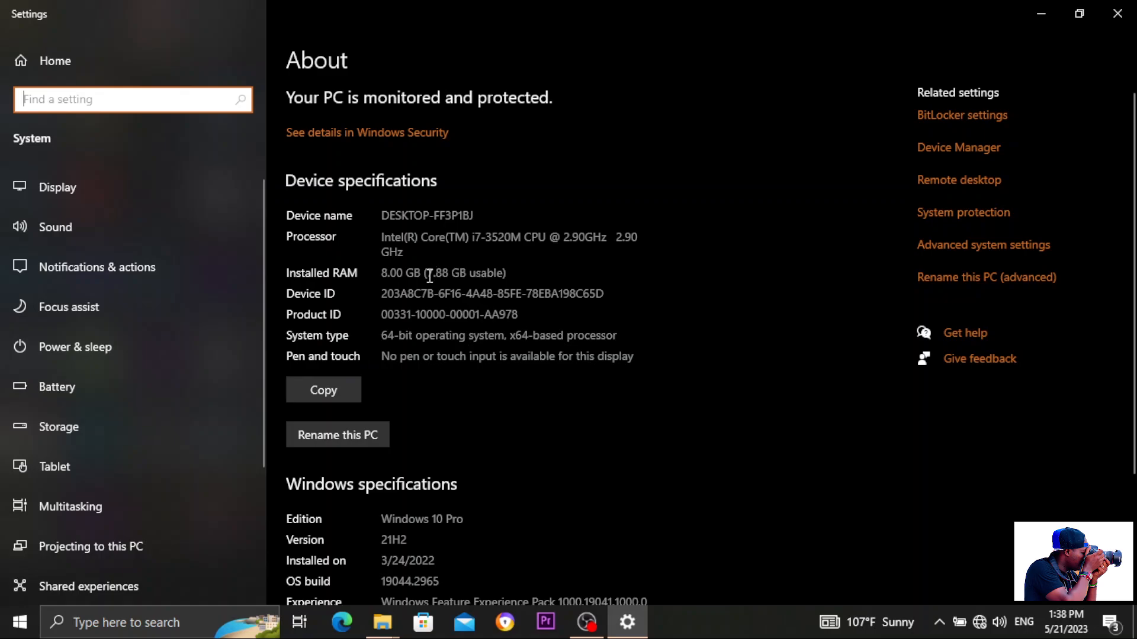
mouse_move(490, 245)
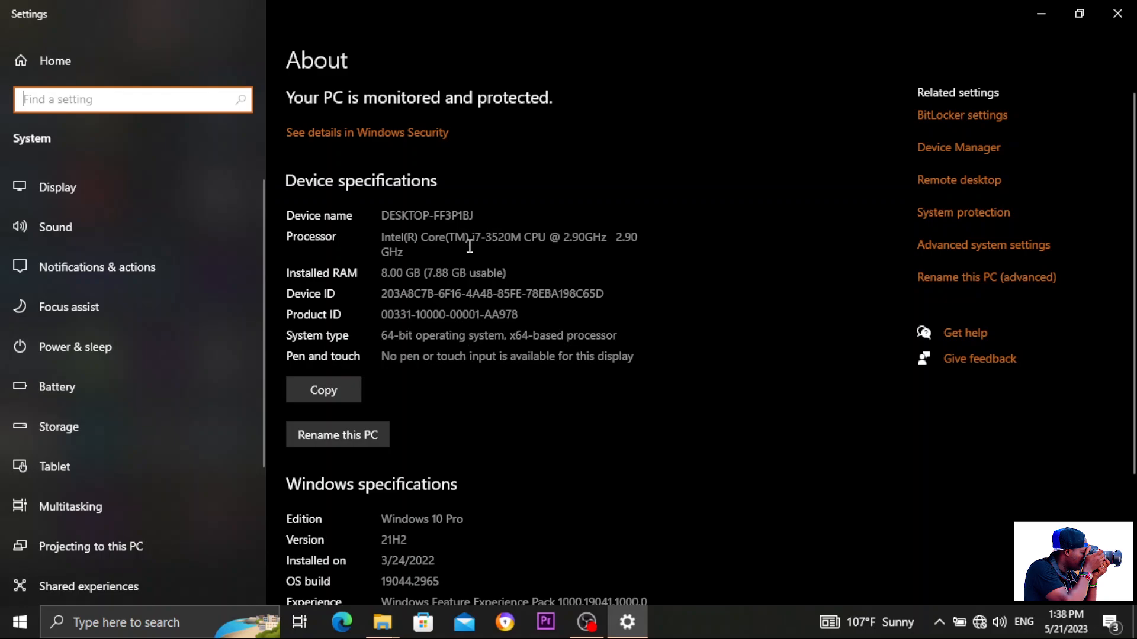
mouse_move(476, 252)
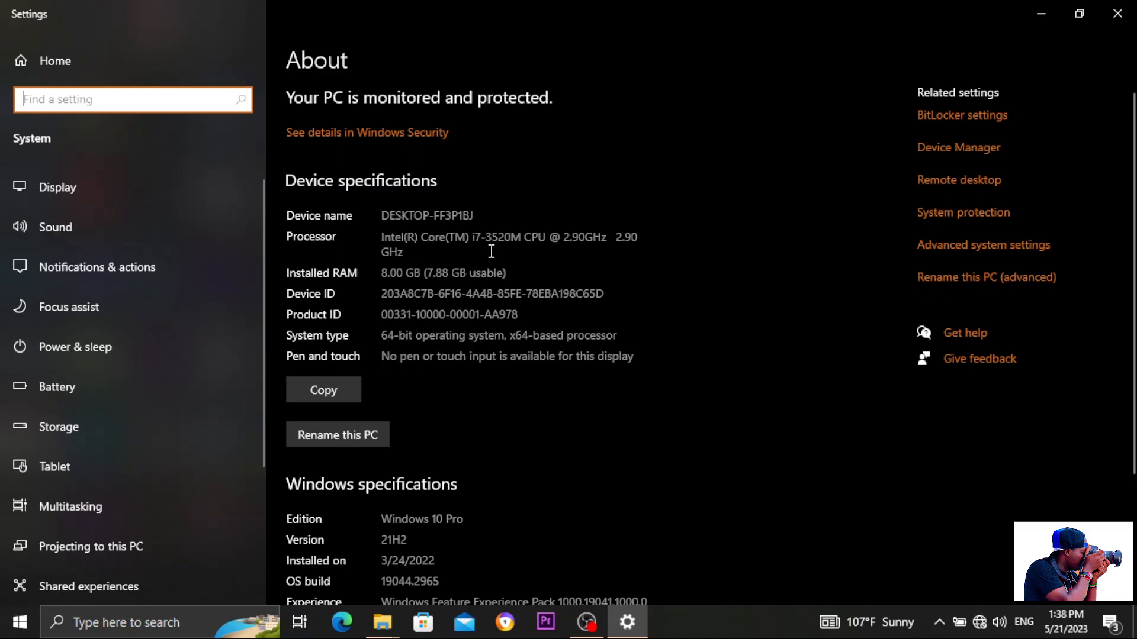
mouse_move(518, 253)
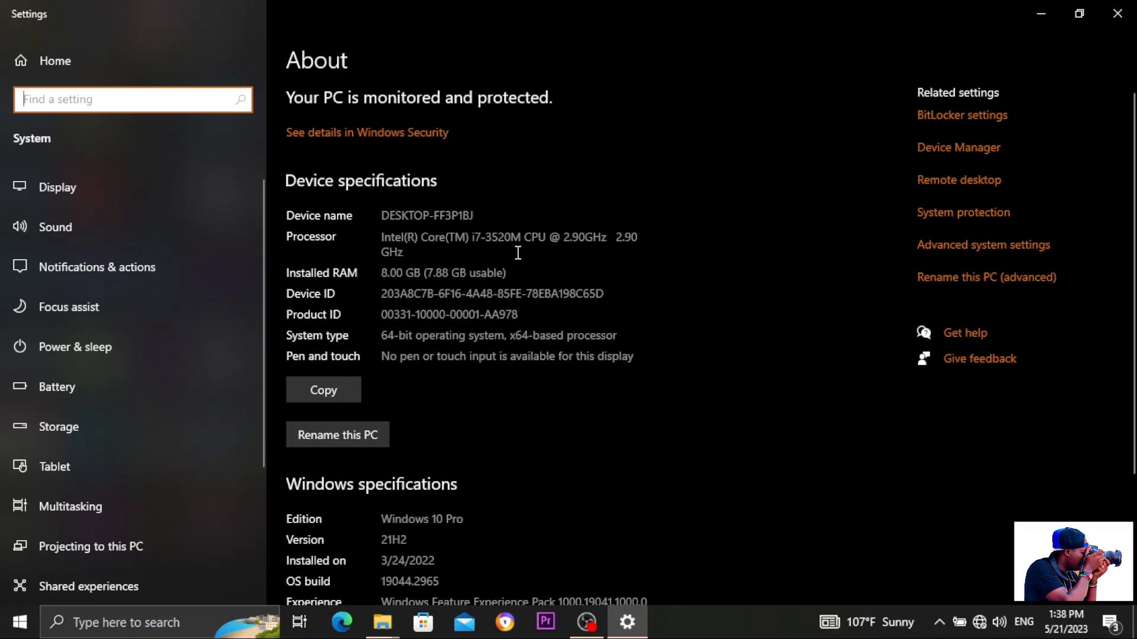
mouse_move(501, 252)
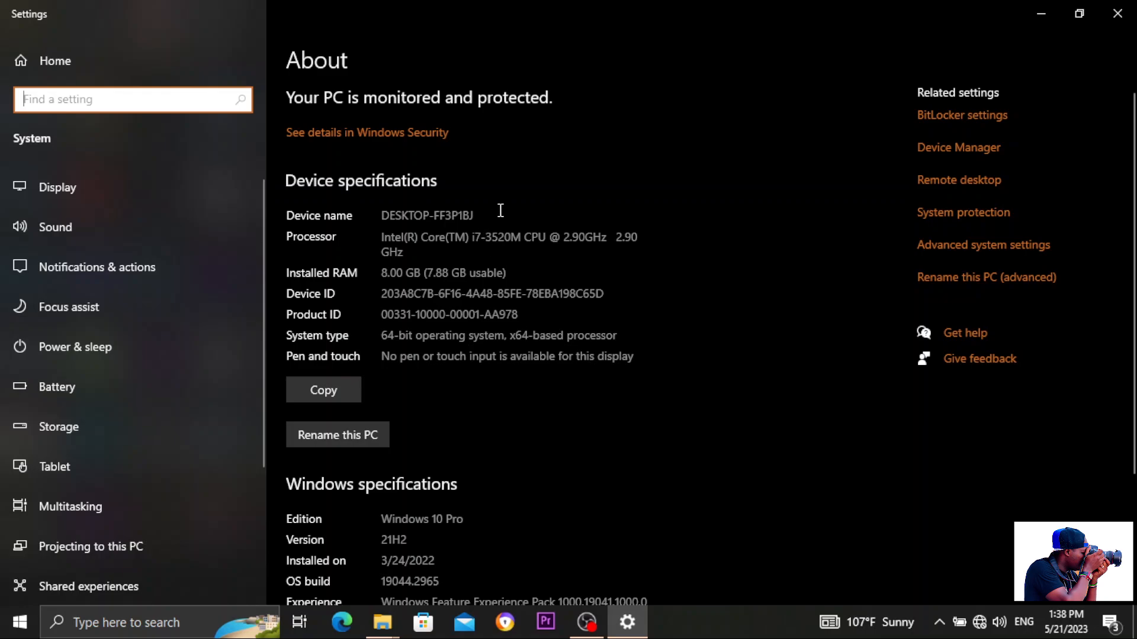
mouse_move(508, 211)
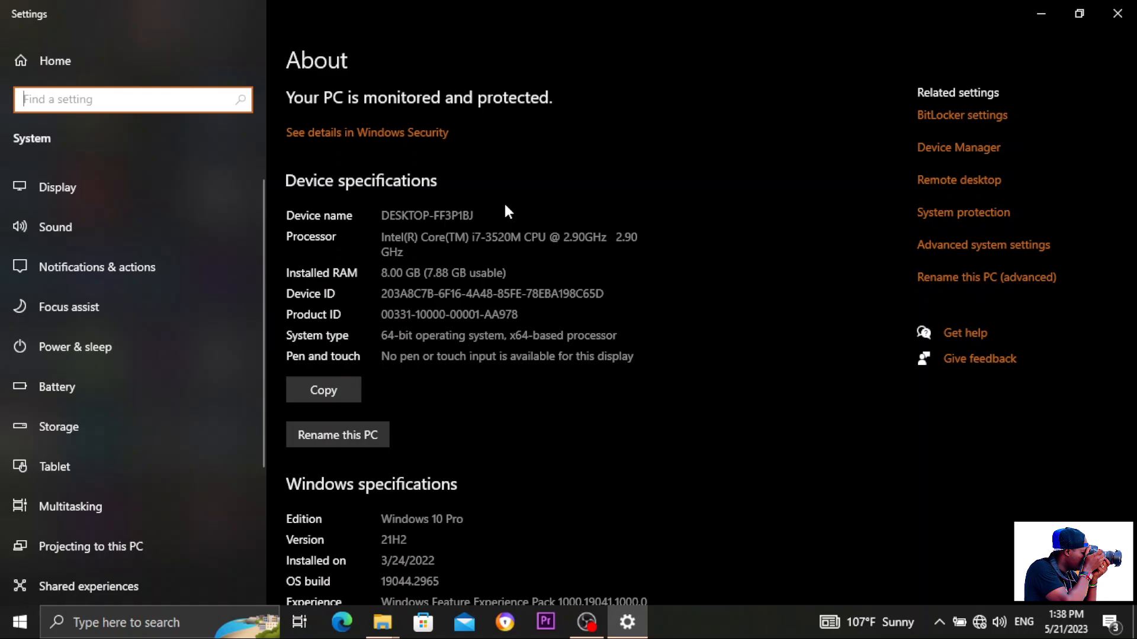
mouse_move(492, 249)
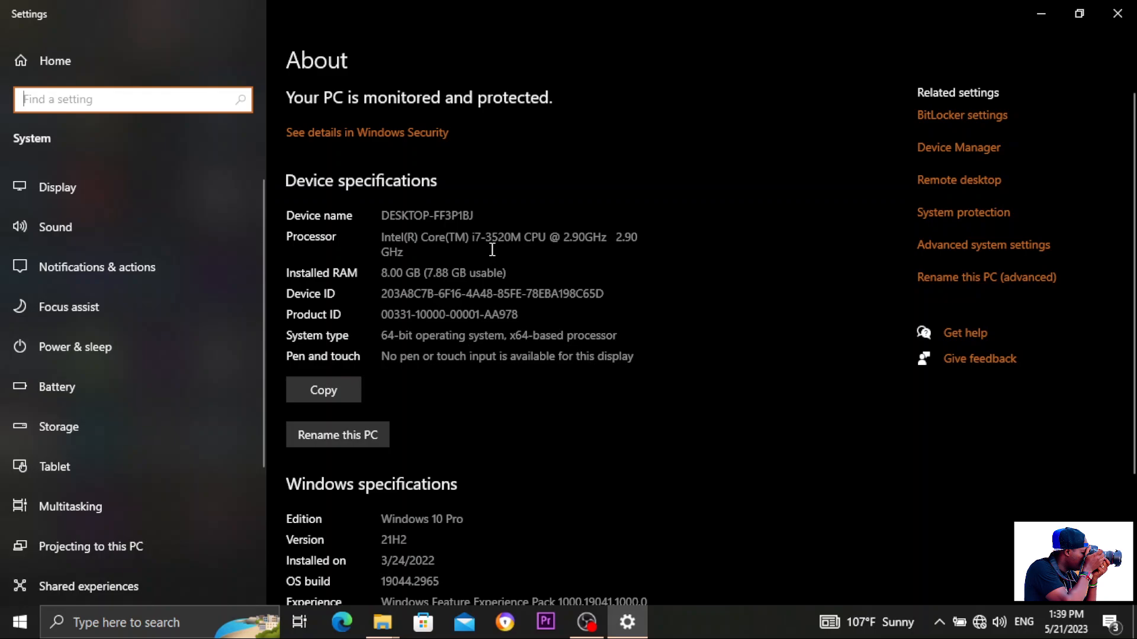
mouse_move(492, 253)
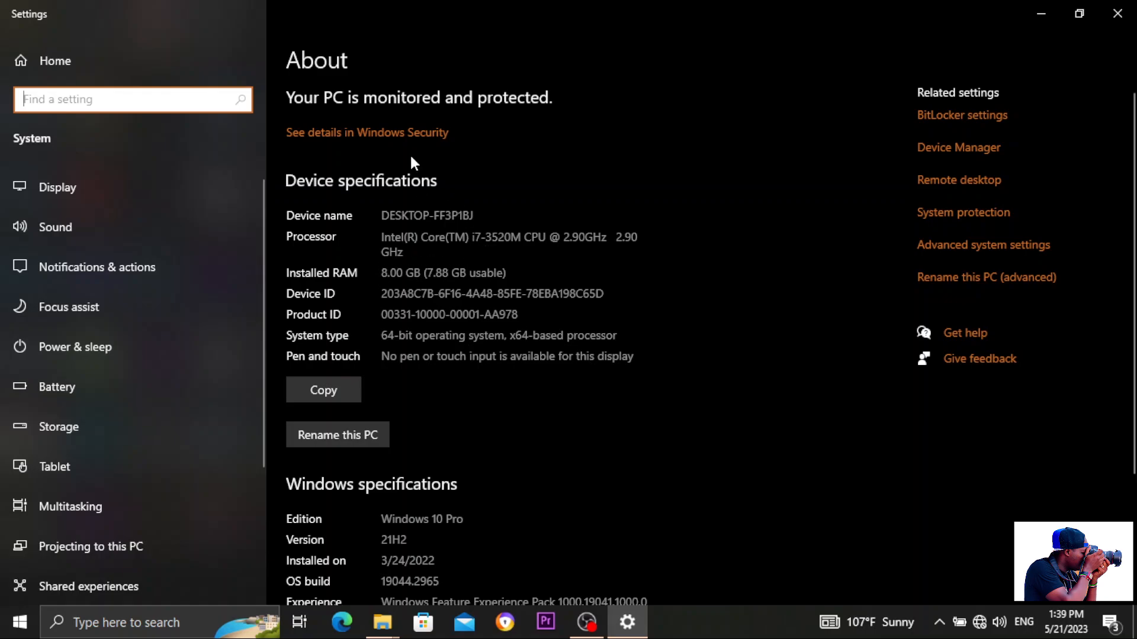
mouse_move(485, 287)
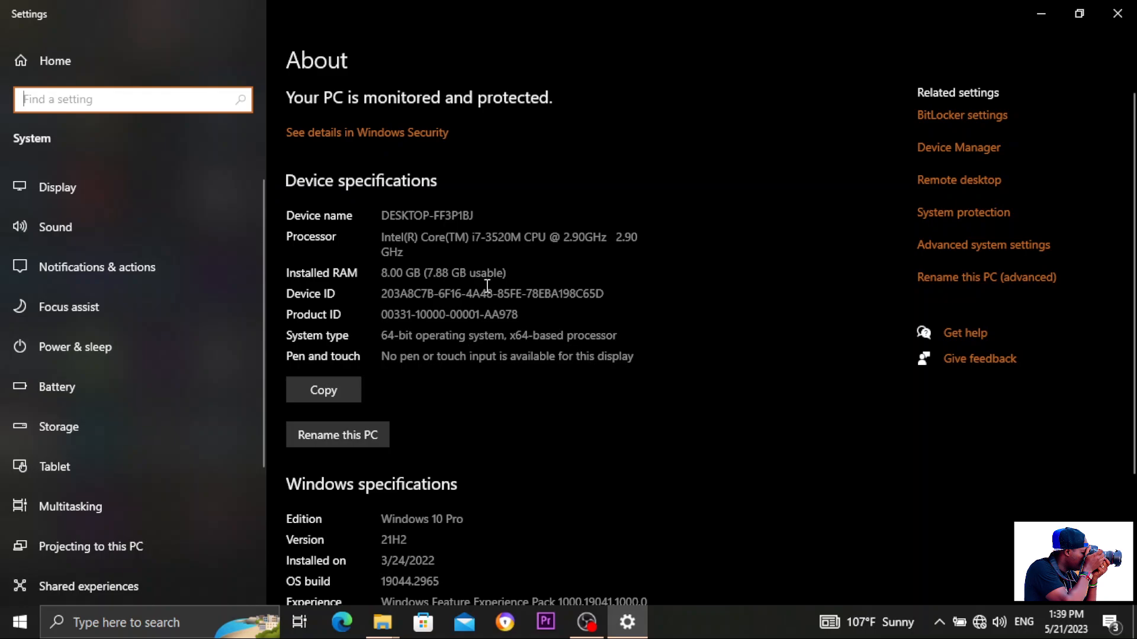
mouse_move(475, 290)
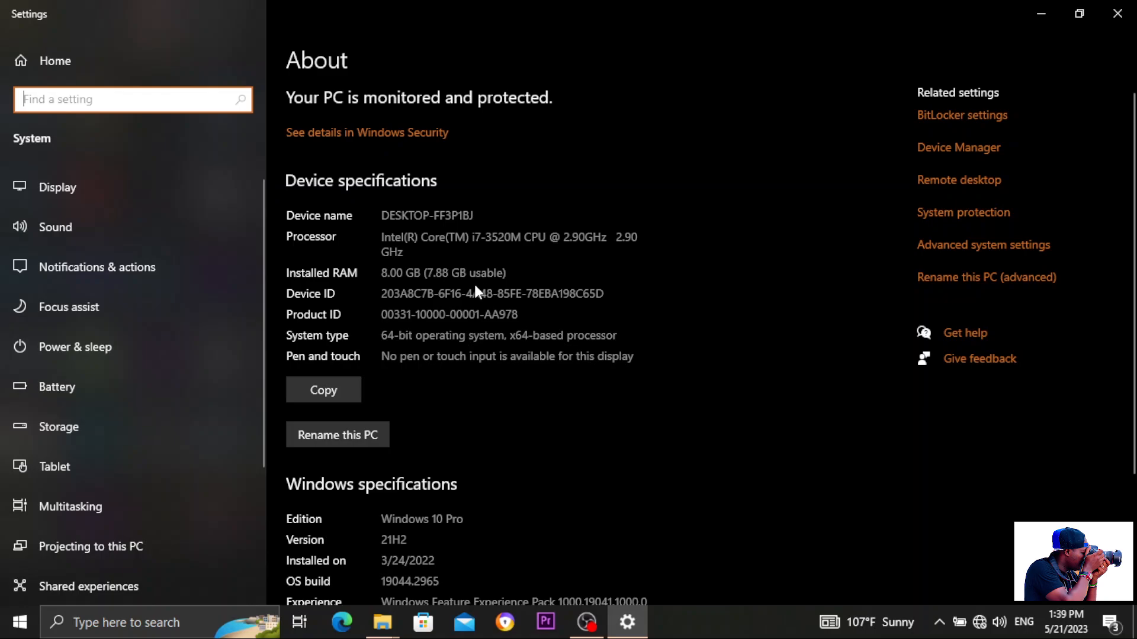
mouse_move(474, 291)
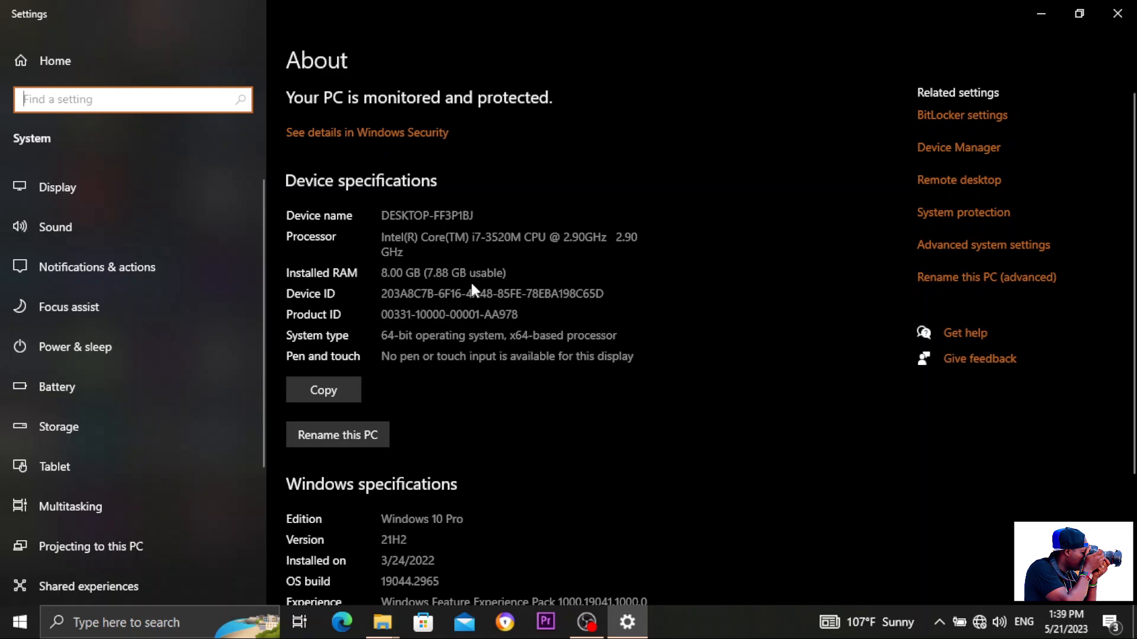